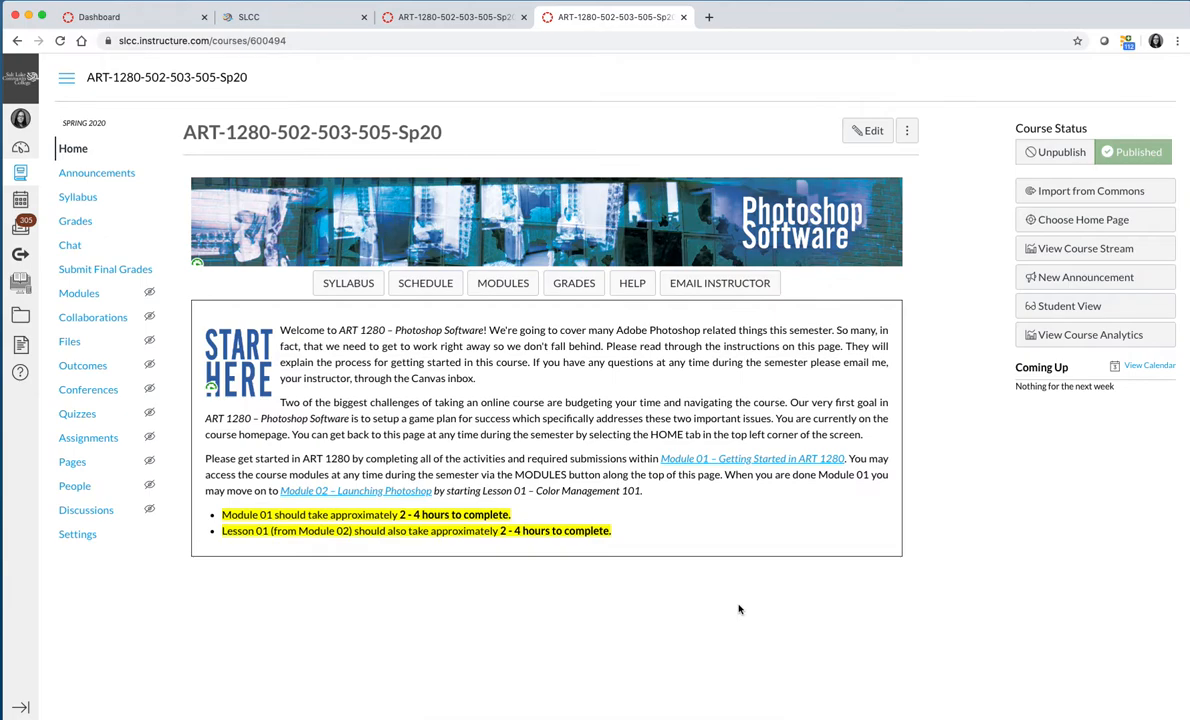
{"action": "mouse_move", "coordinate": [740, 596]}
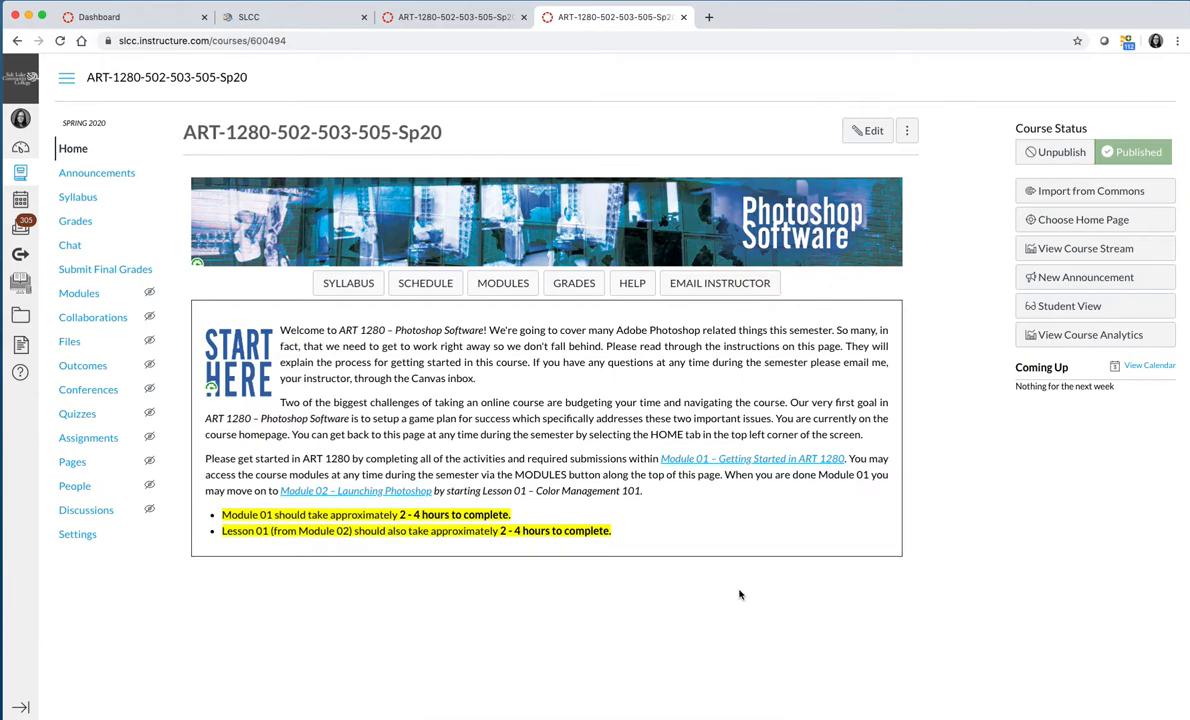
{"action": "mouse_move", "coordinate": [424, 284]}
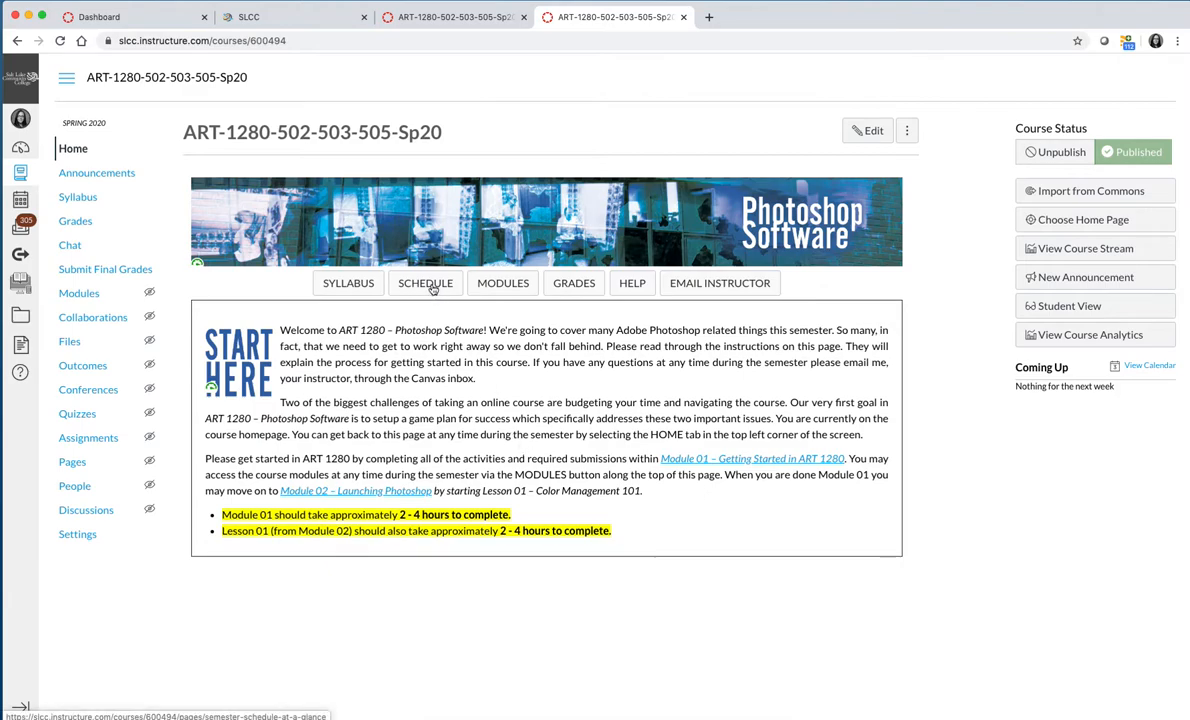
{"action": "mouse_move", "coordinate": [424, 282]}
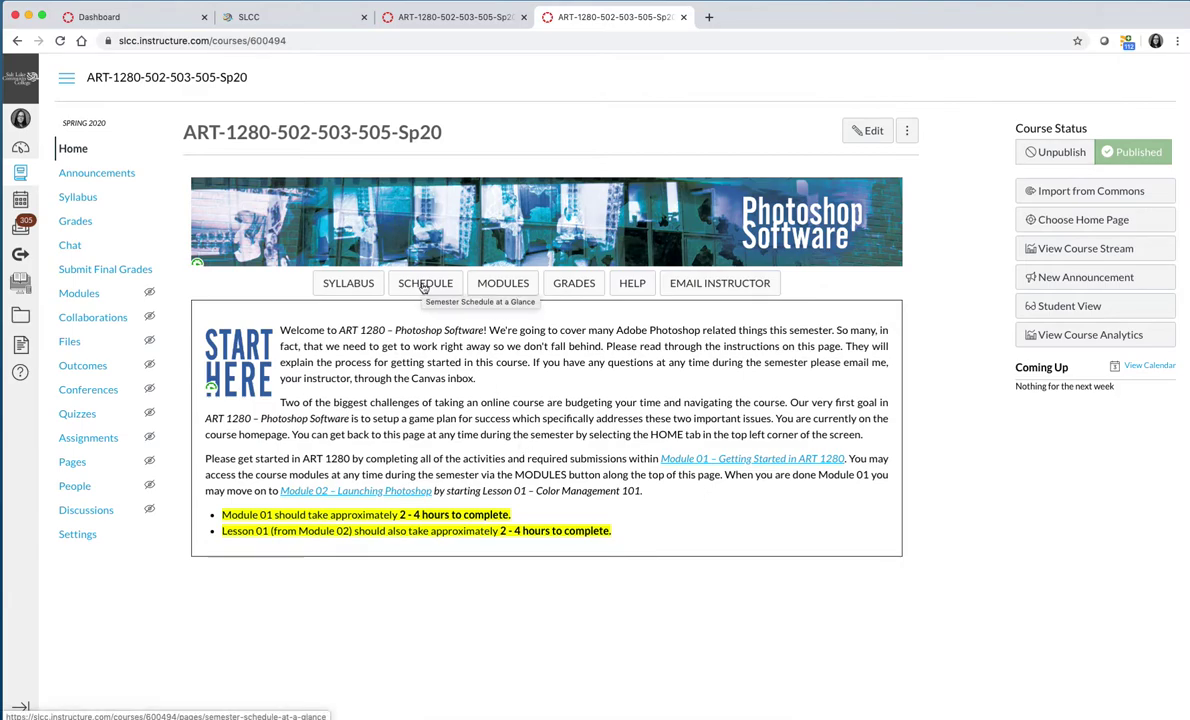
Step: Open the Semester Schedule at a Glance page from the course home banner
{"action": "left_click", "coordinate": [424, 284]}
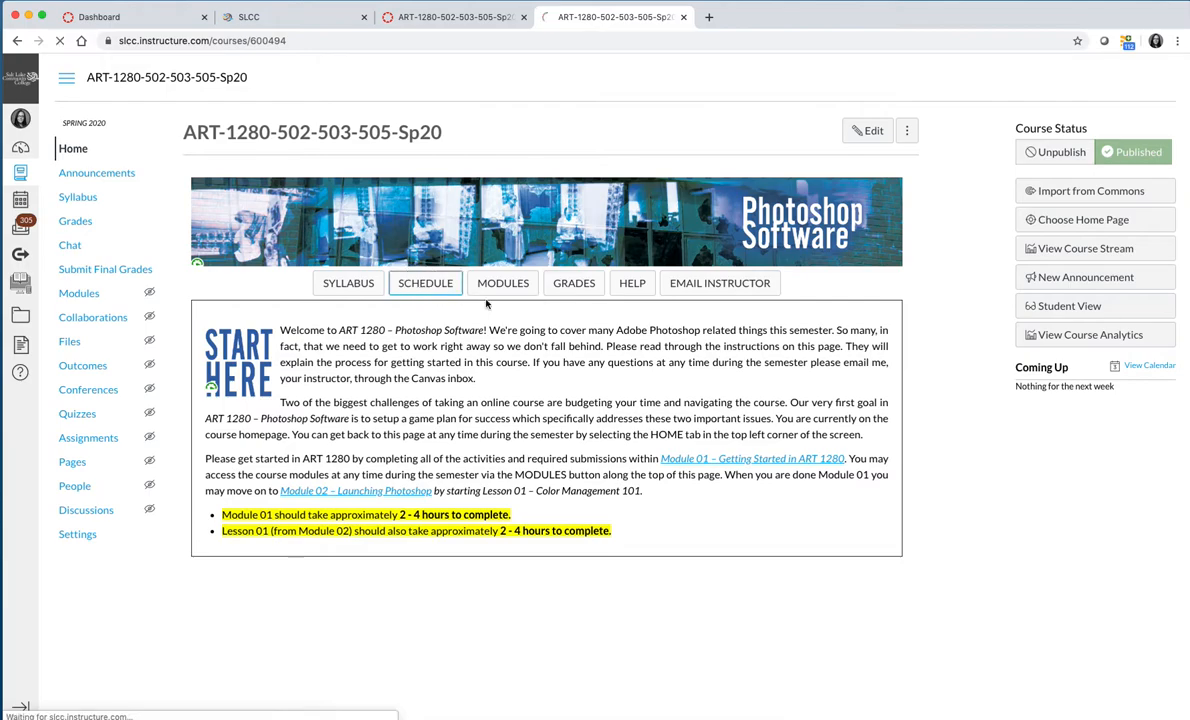
Step: Bring the embedded PDF calendar into view and page forward from January to March 2019
{"action": "left_click", "coordinate": [424, 282]}
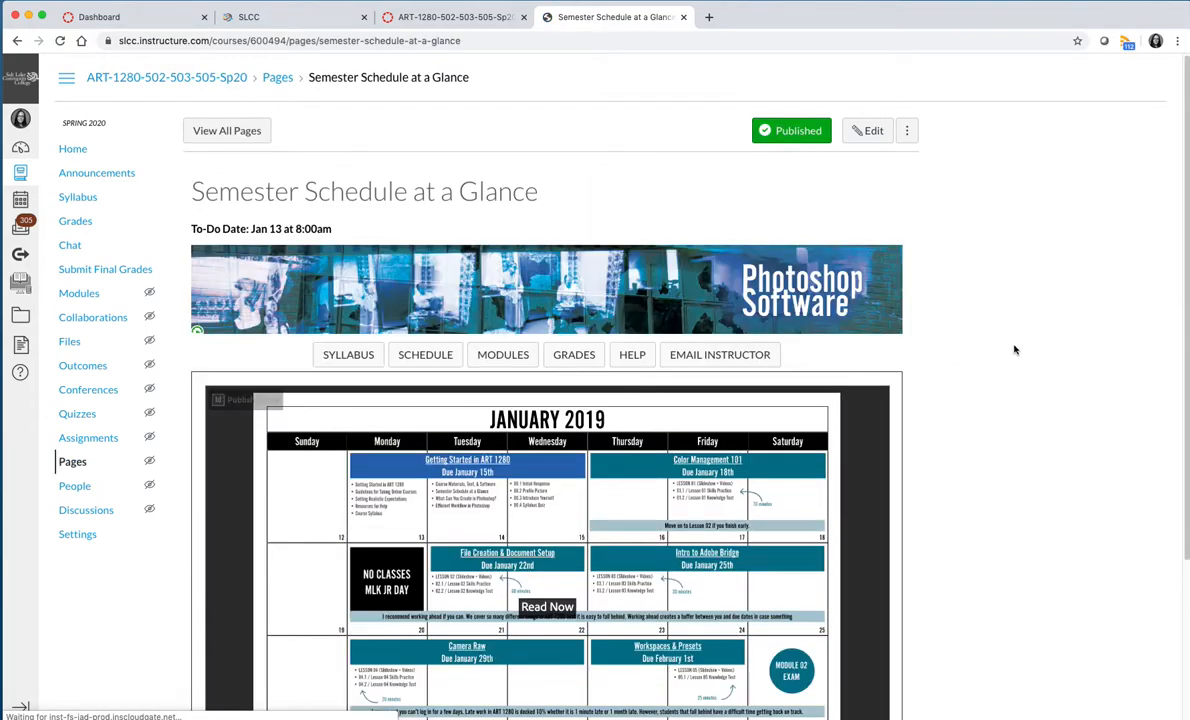
{"action": "scroll", "scroll_direction": "down", "scroll_amount": 3}
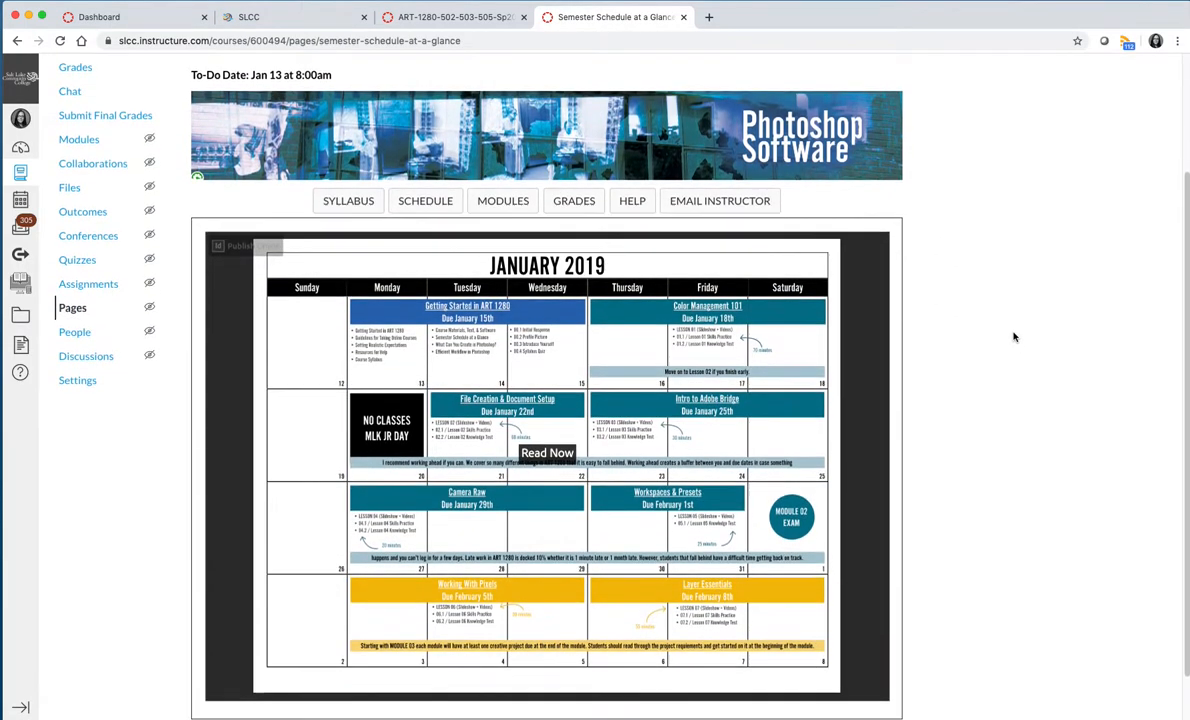
{"action": "scroll", "scroll_direction": "up", "scroll_amount": 3}
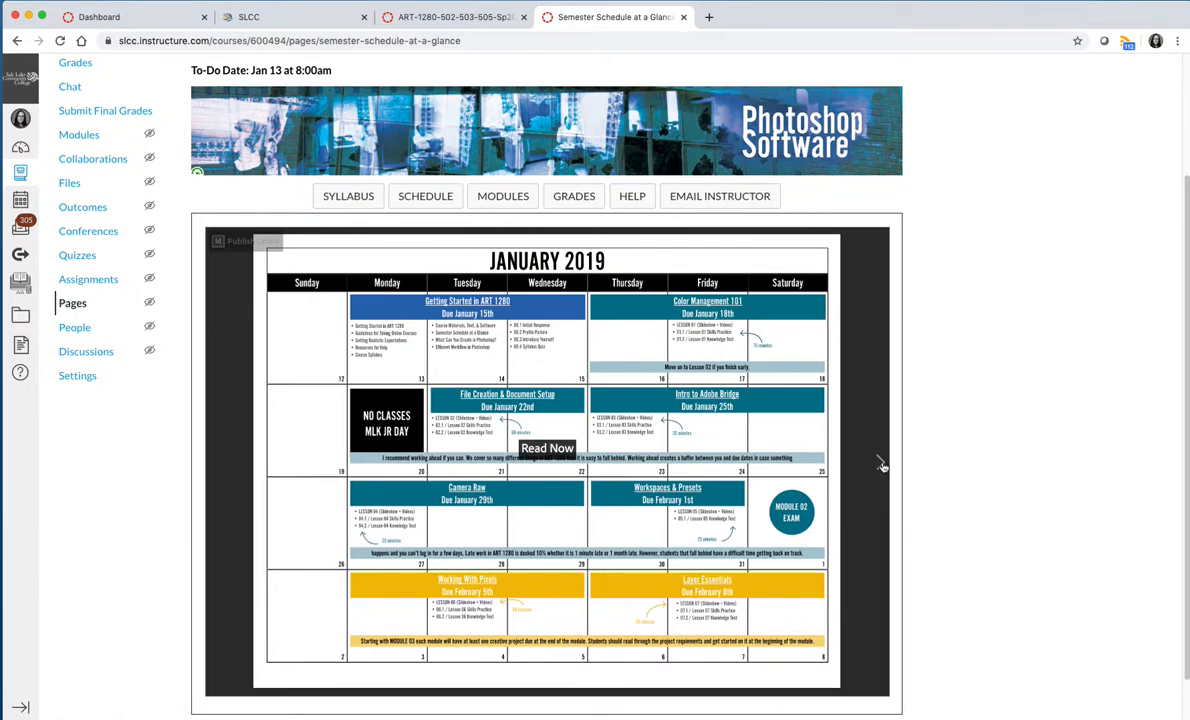
{"action": "left_click", "coordinate": [880, 460]}
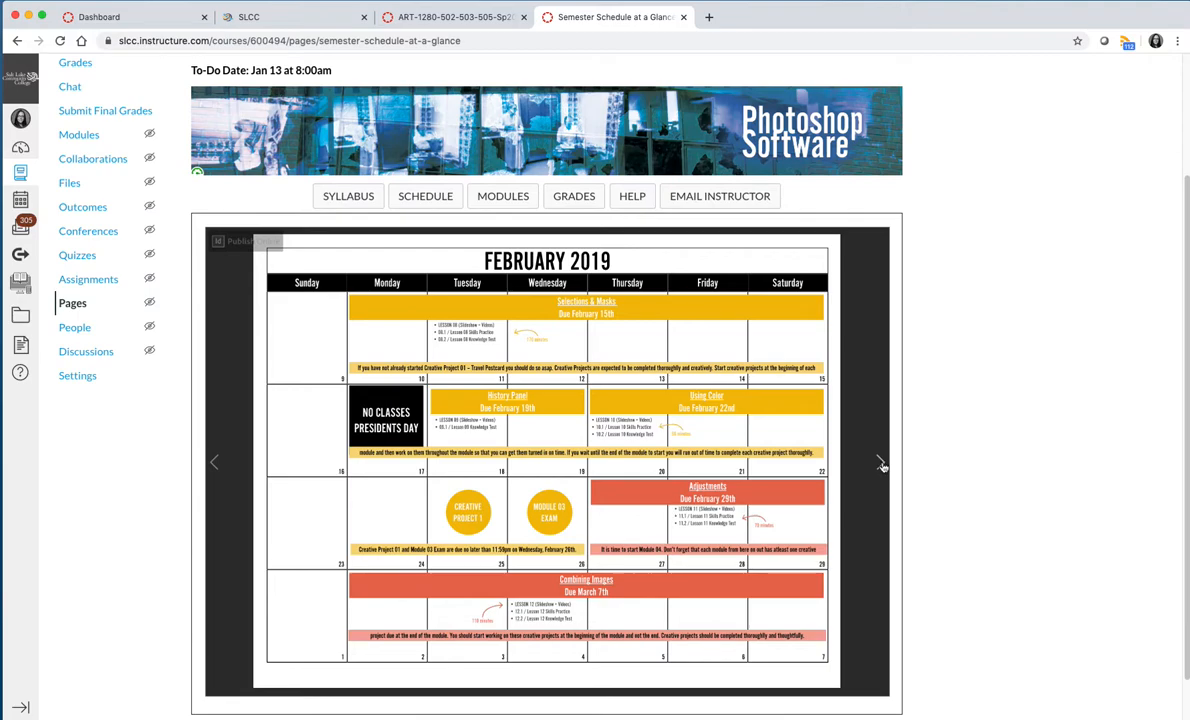
{"action": "mouse_move", "coordinate": [884, 468]}
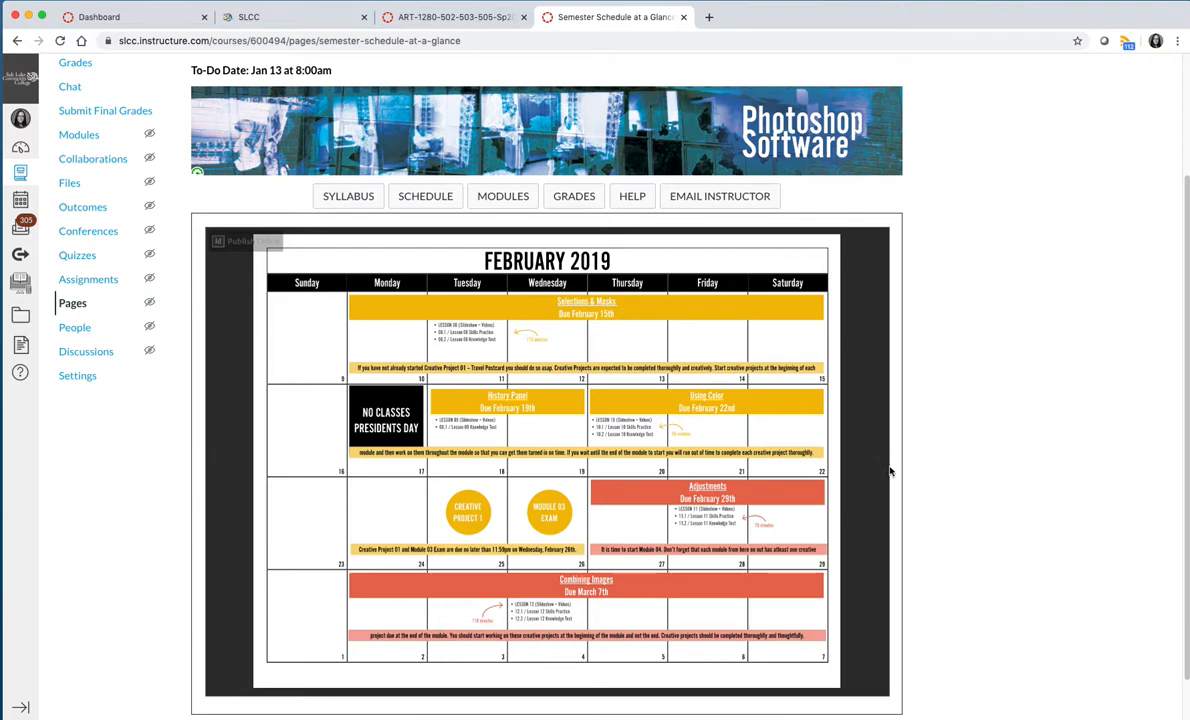
{"action": "mouse_move", "coordinate": [740, 458]}
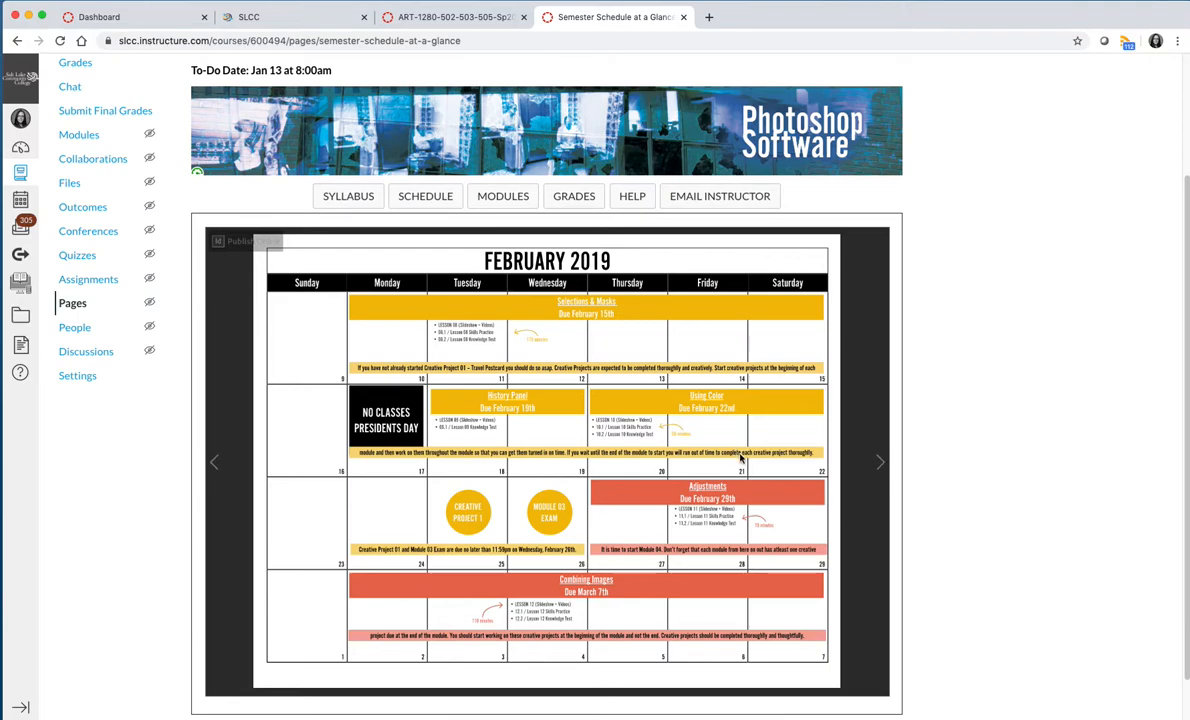
{"action": "mouse_move", "coordinate": [872, 458]}
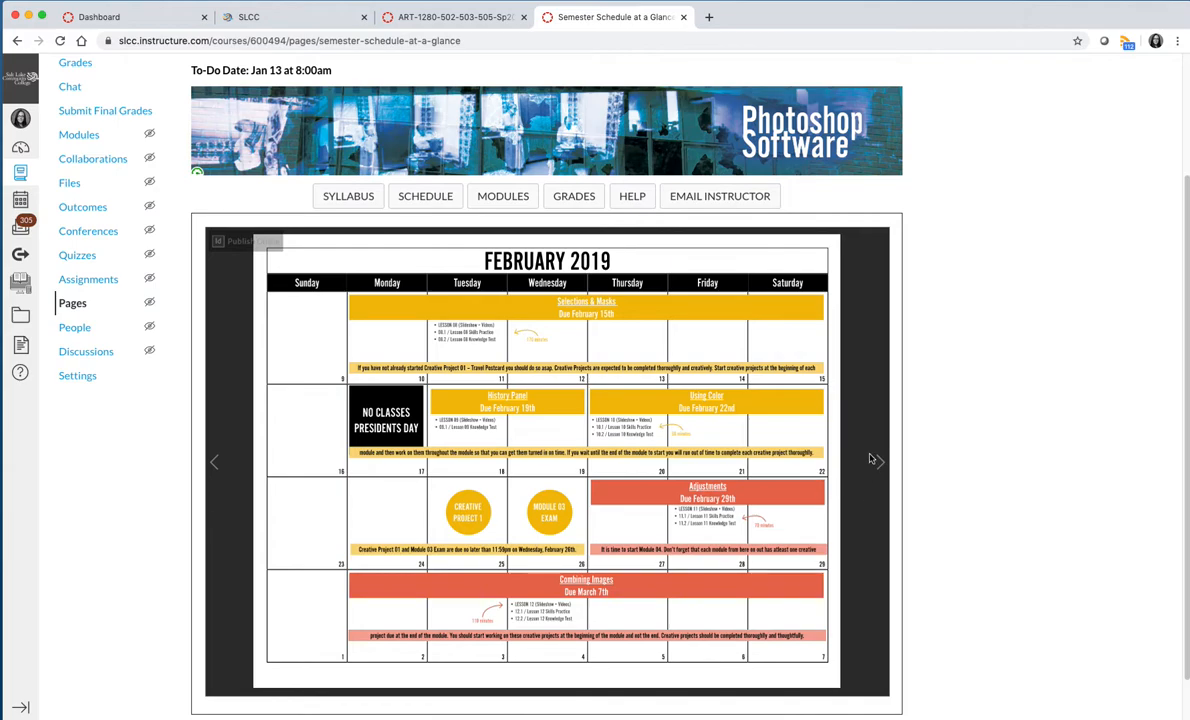
{"action": "left_click", "coordinate": [880, 460]}
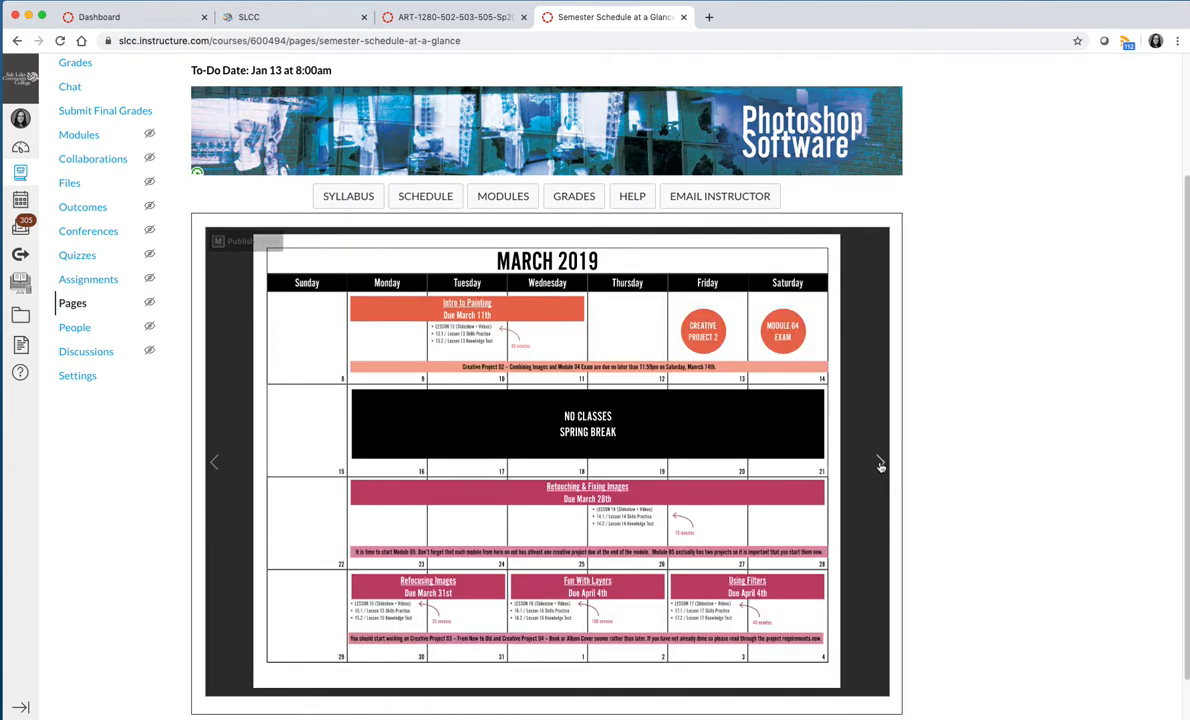
Step: Page the calendar back two months toward January 2019
{"action": "left_click", "coordinate": [214, 462]}
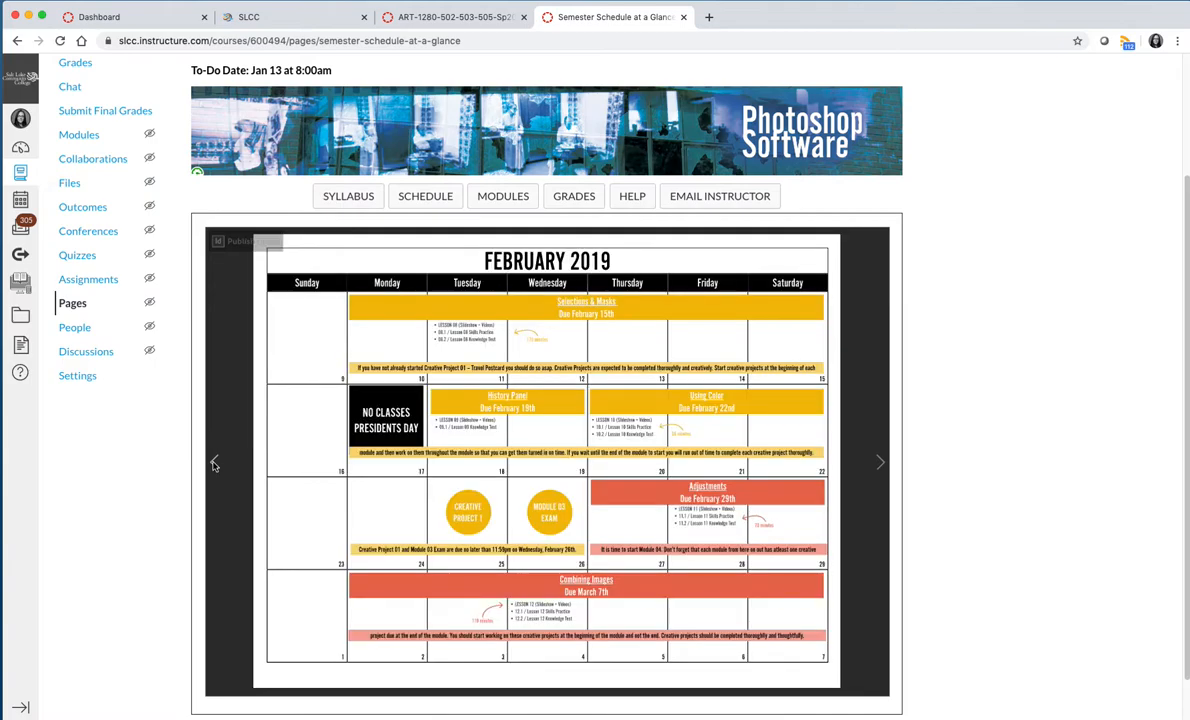
{"action": "left_click", "coordinate": [212, 462]}
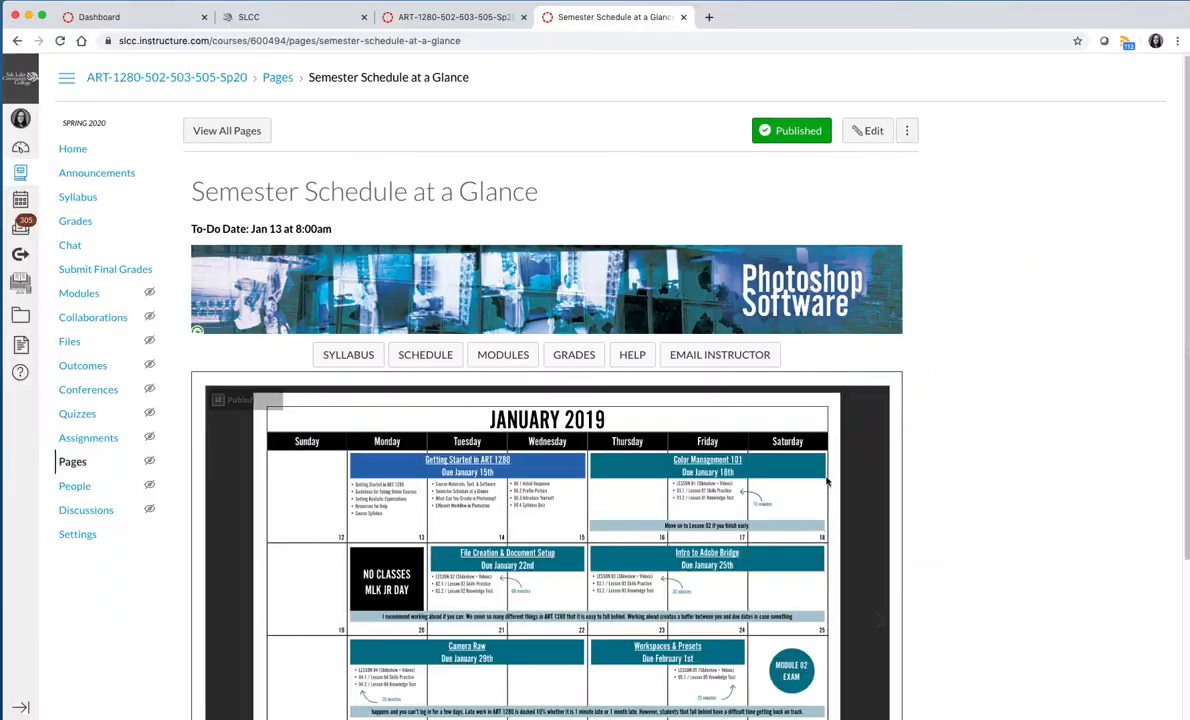
Step: Scroll the schedule page until the January 2019 calendar is fully visible
{"action": "scroll", "scroll_direction": "down", "scroll_amount": 3}
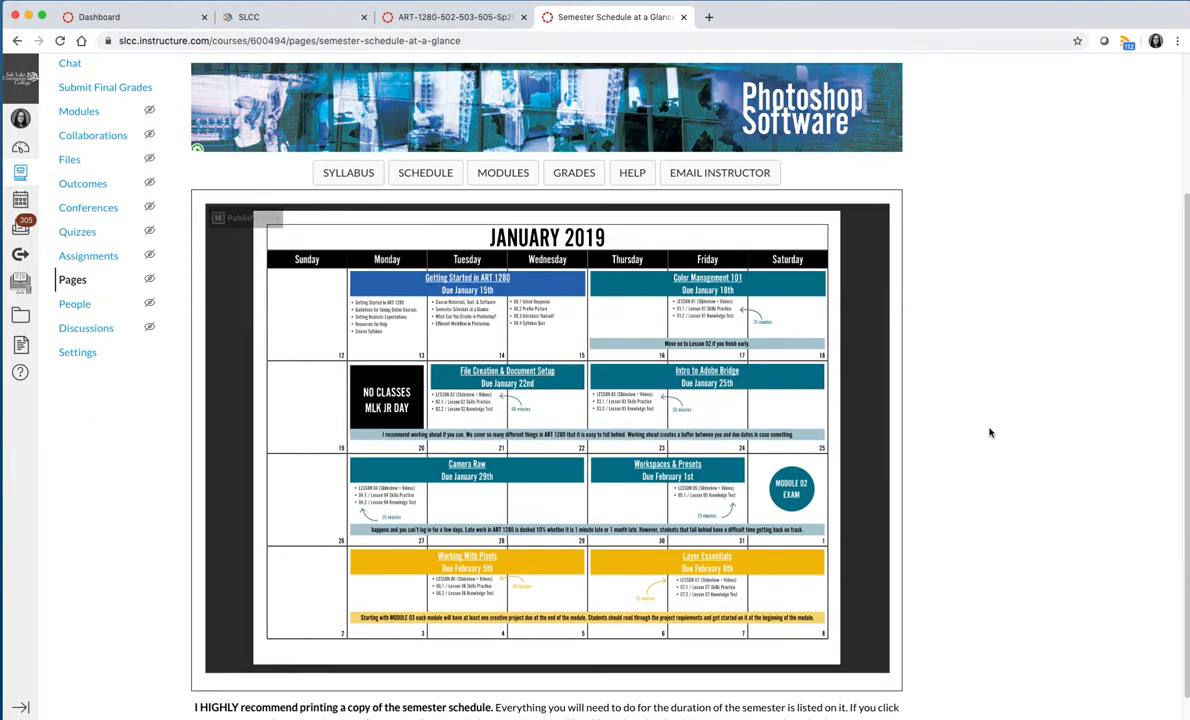
{"action": "scroll", "scroll_direction": "down", "scroll_amount": 3}
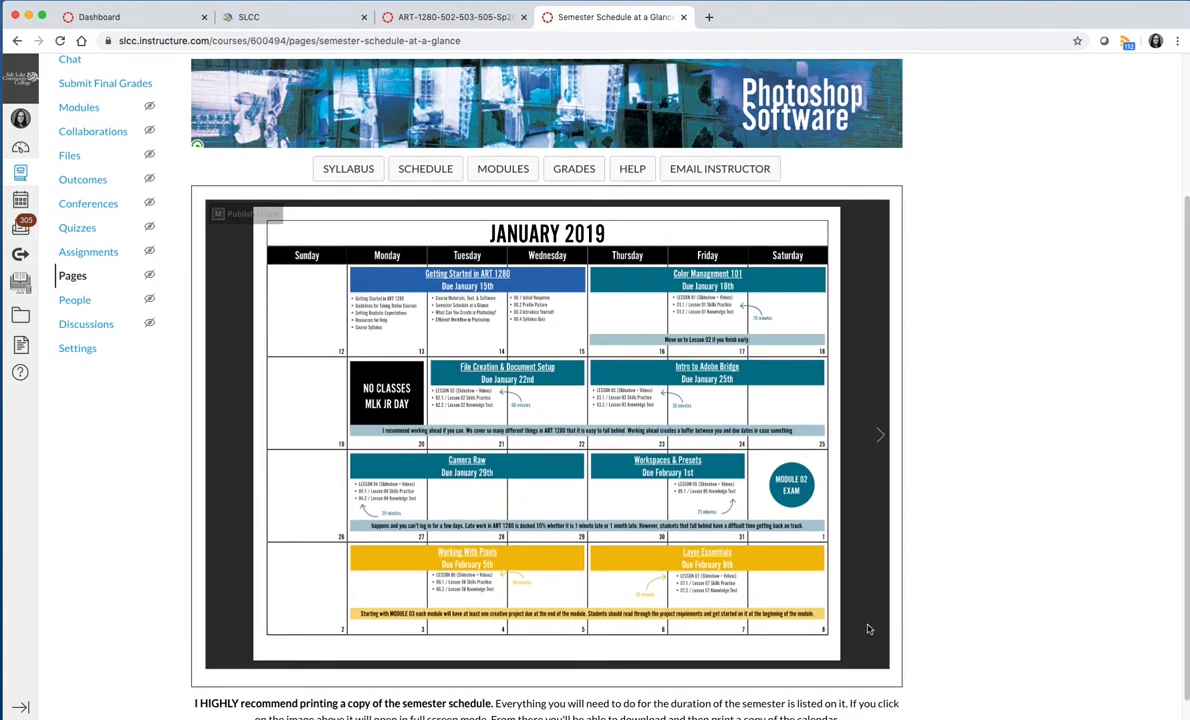
{"action": "mouse_move", "coordinate": [956, 516]}
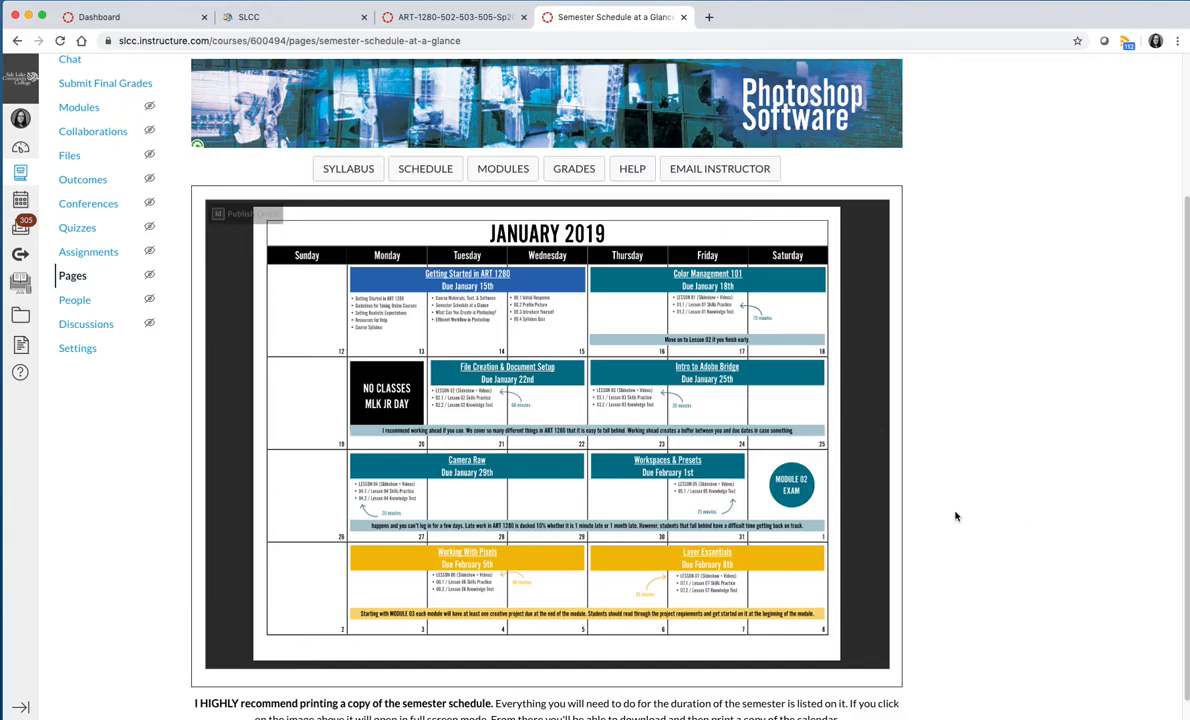
{"action": "left_click", "coordinate": [548, 436]}
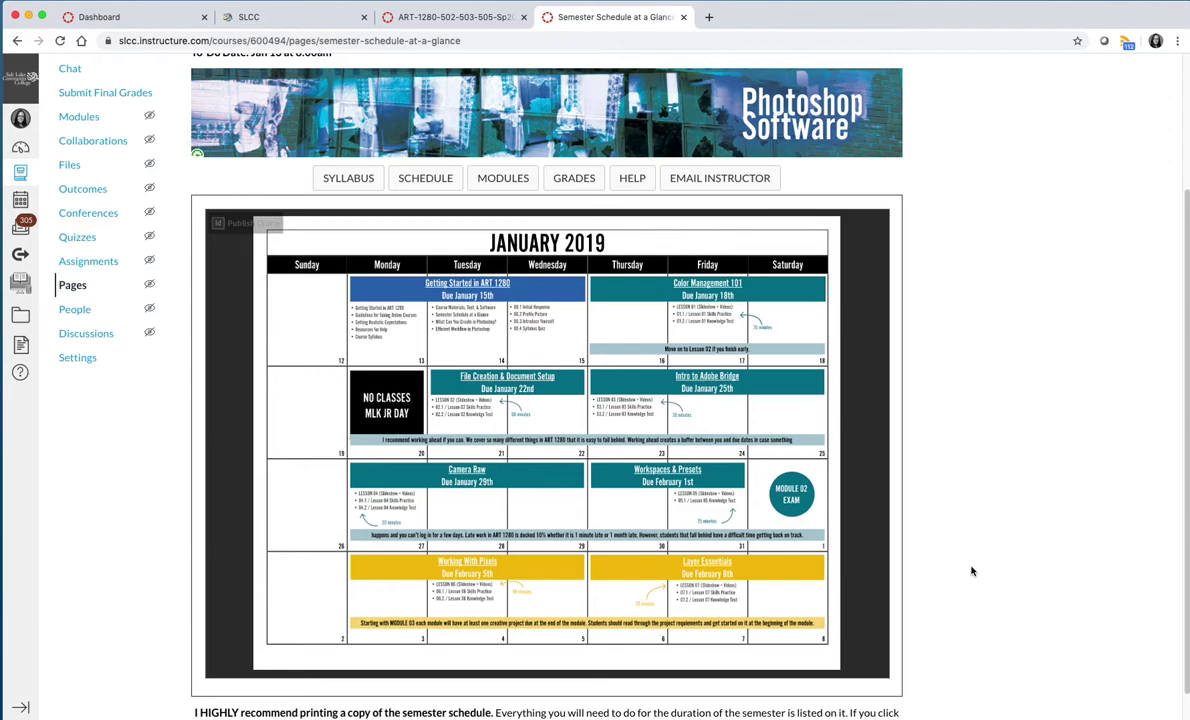
{"action": "mouse_move", "coordinate": [976, 572]}
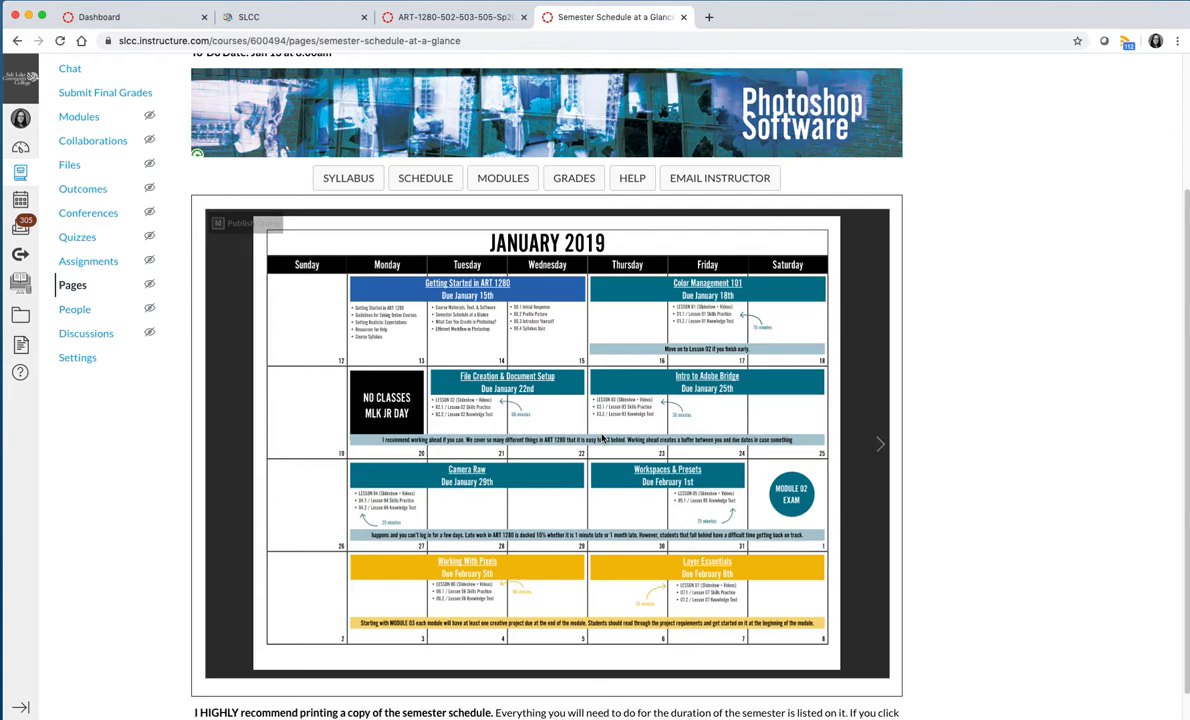
{"action": "mouse_move", "coordinate": [600, 388]}
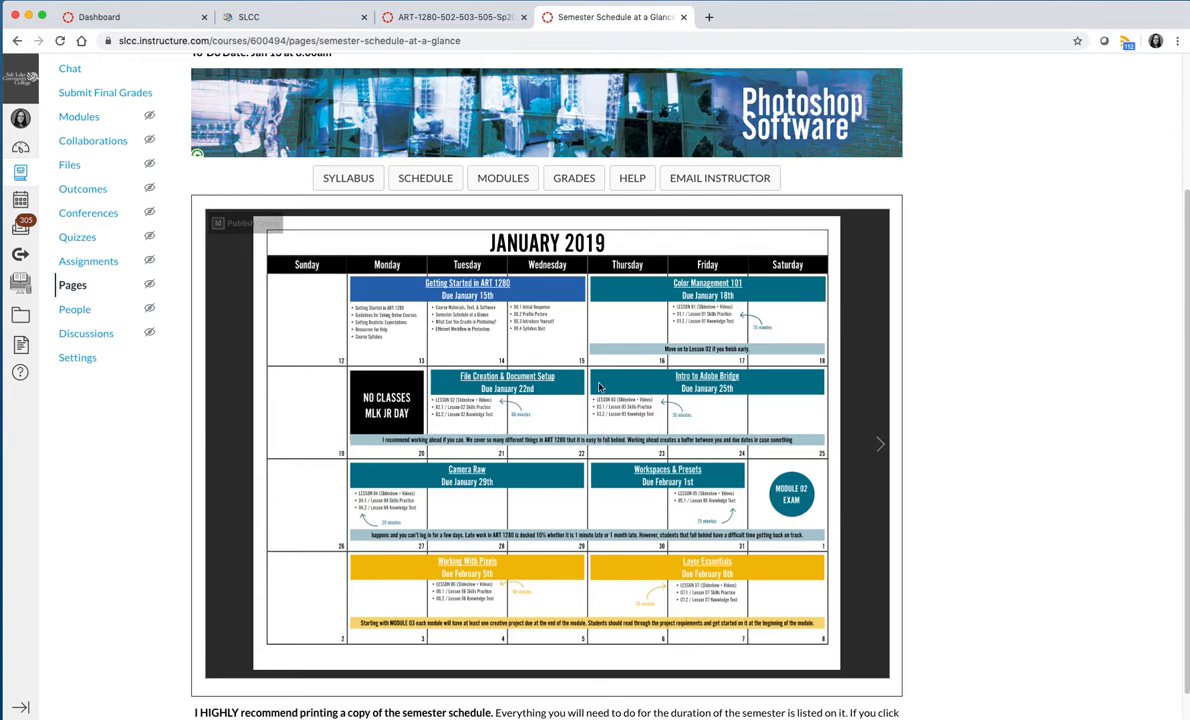
{"action": "mouse_move", "coordinate": [368, 292]}
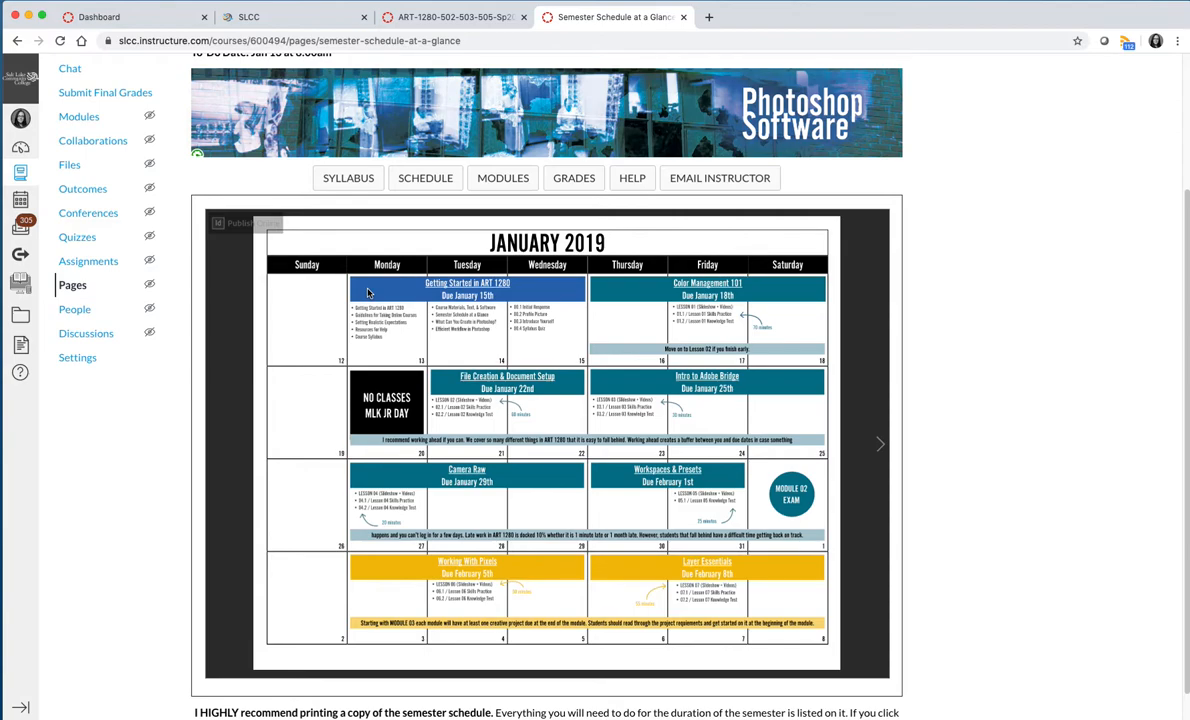
{"action": "mouse_move", "coordinate": [374, 286]}
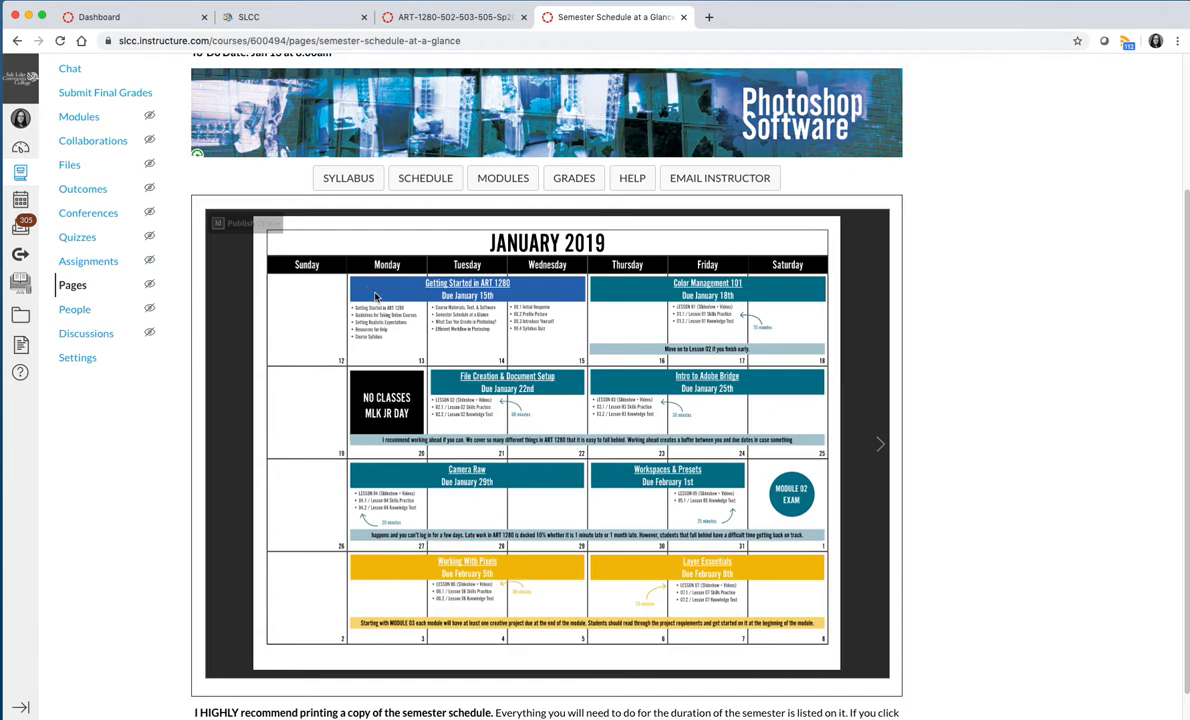
{"action": "mouse_move", "coordinate": [516, 292]}
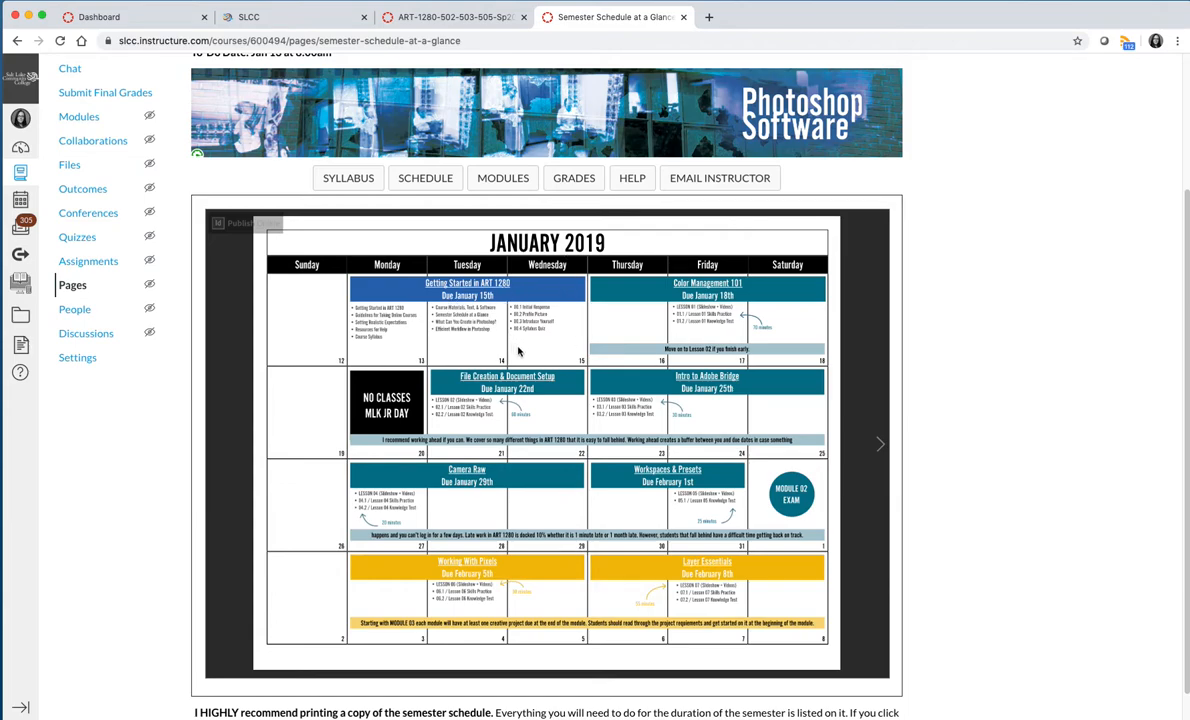
{"action": "mouse_move", "coordinate": [544, 350]}
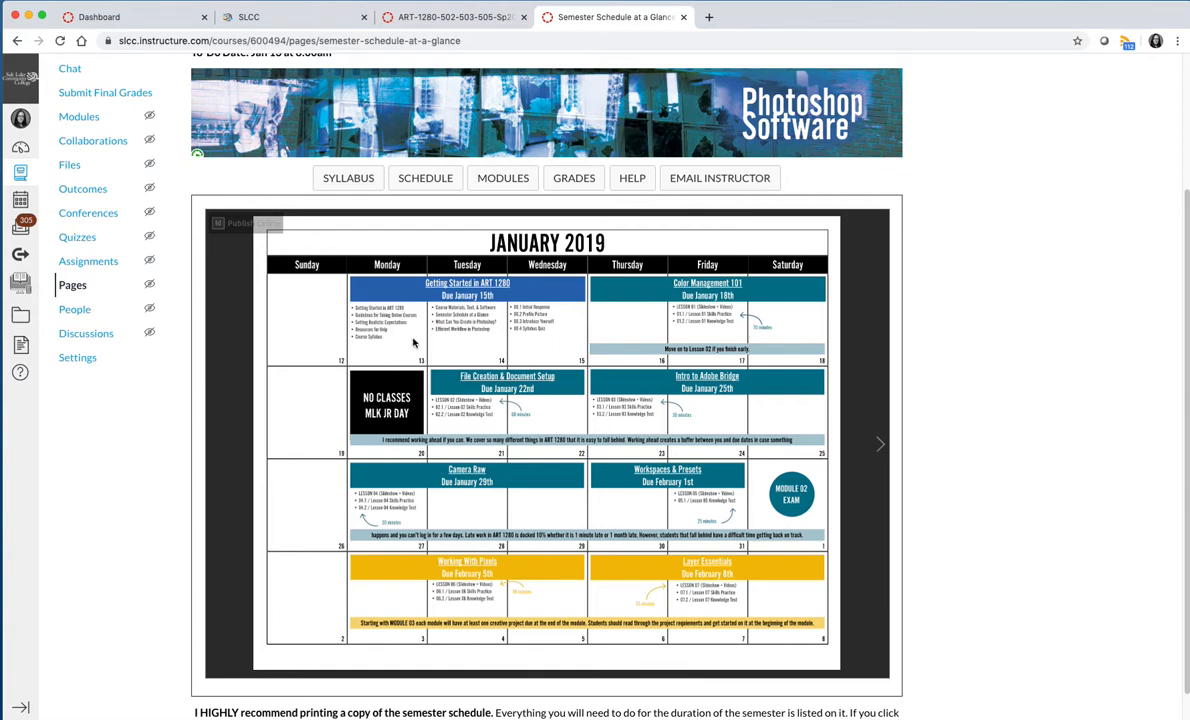
{"action": "mouse_move", "coordinate": [550, 344]}
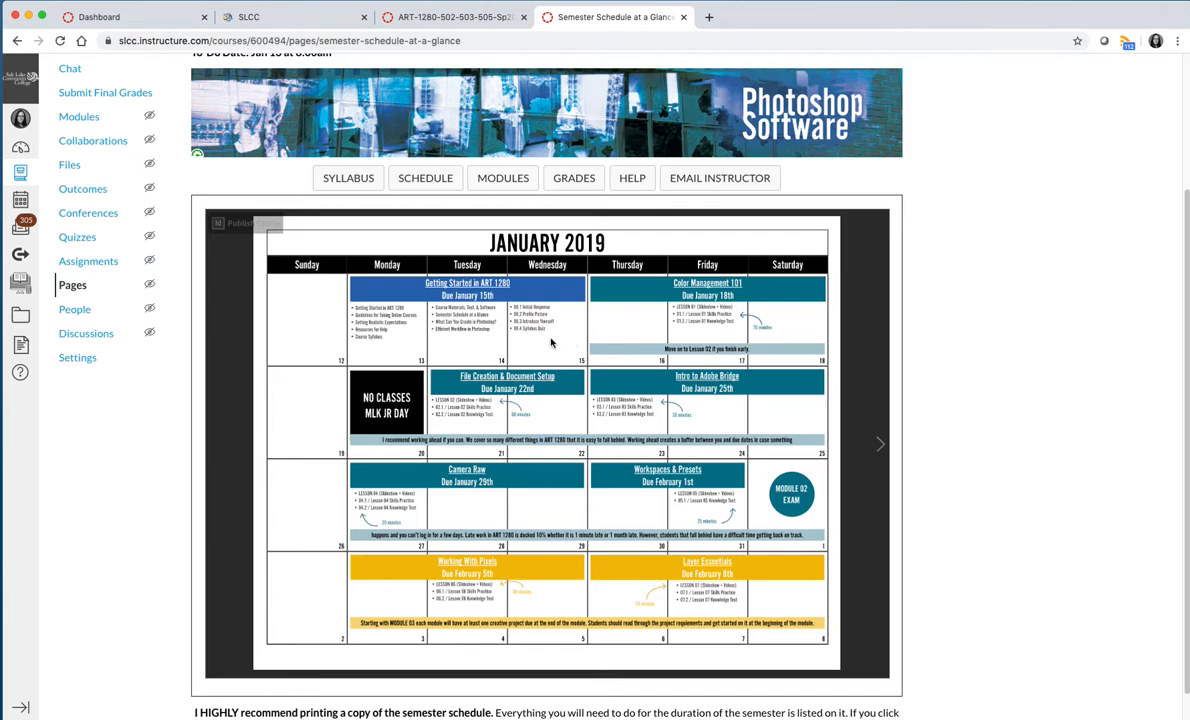
{"action": "mouse_move", "coordinate": [528, 316]}
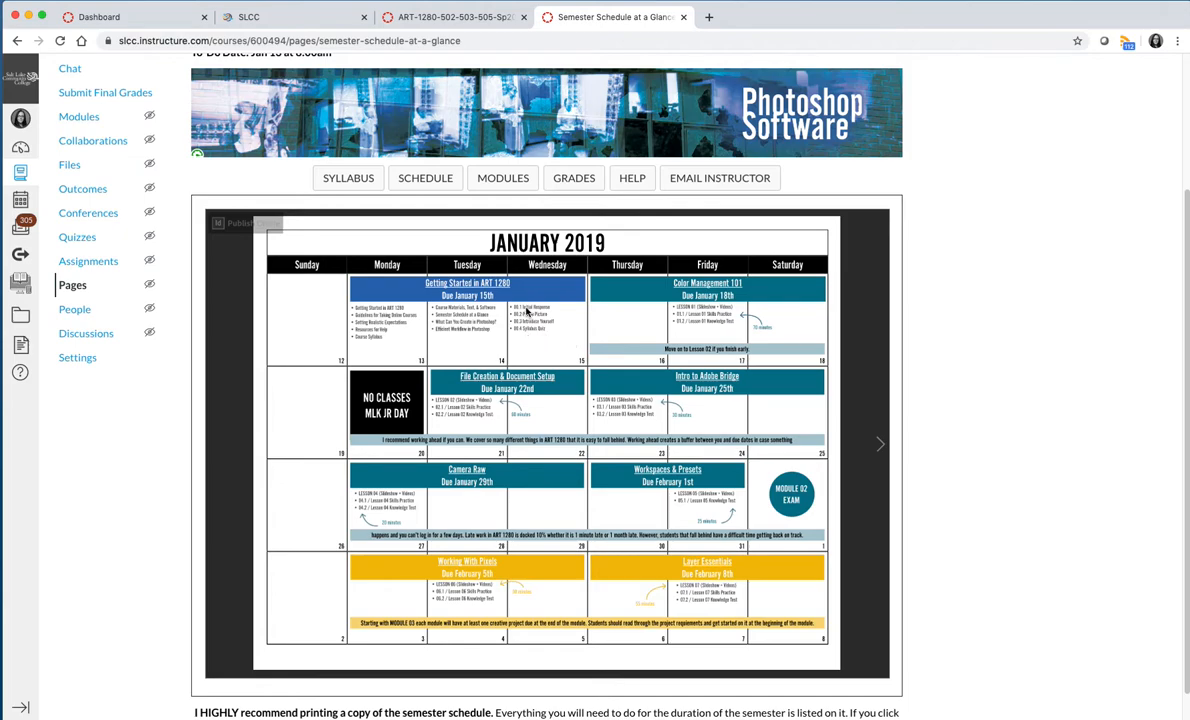
{"action": "mouse_move", "coordinate": [536, 336]}
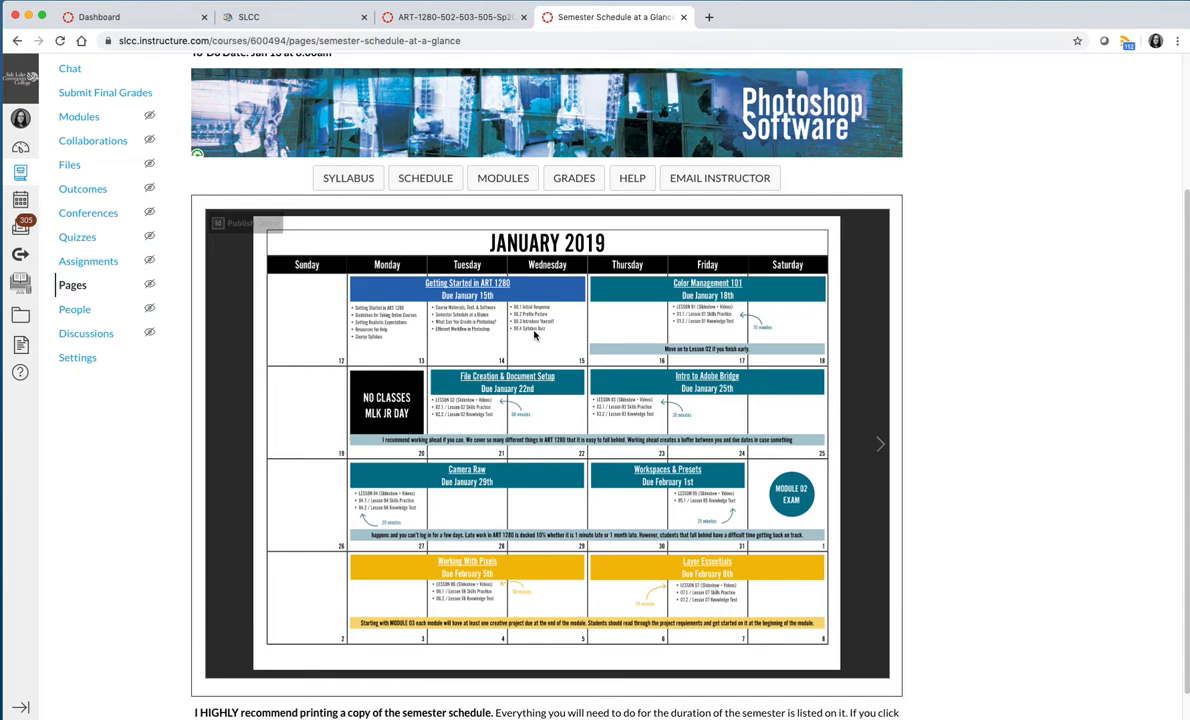
{"action": "mouse_move", "coordinate": [476, 352]}
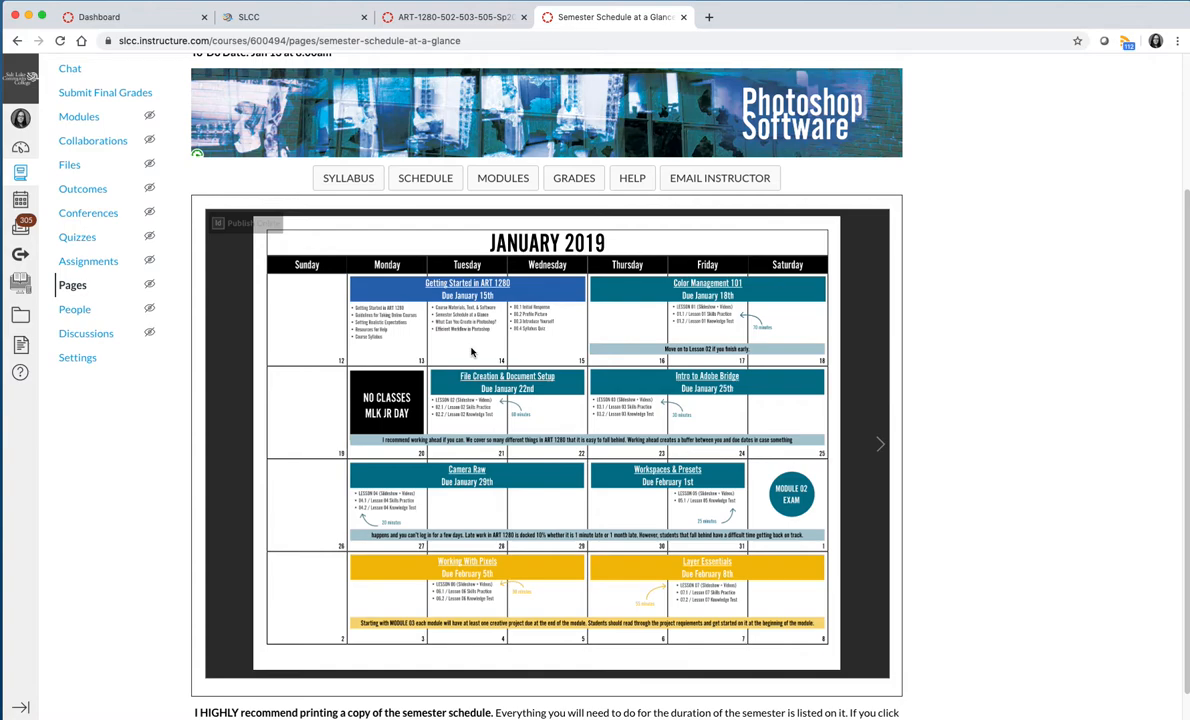
{"action": "mouse_move", "coordinate": [452, 332]}
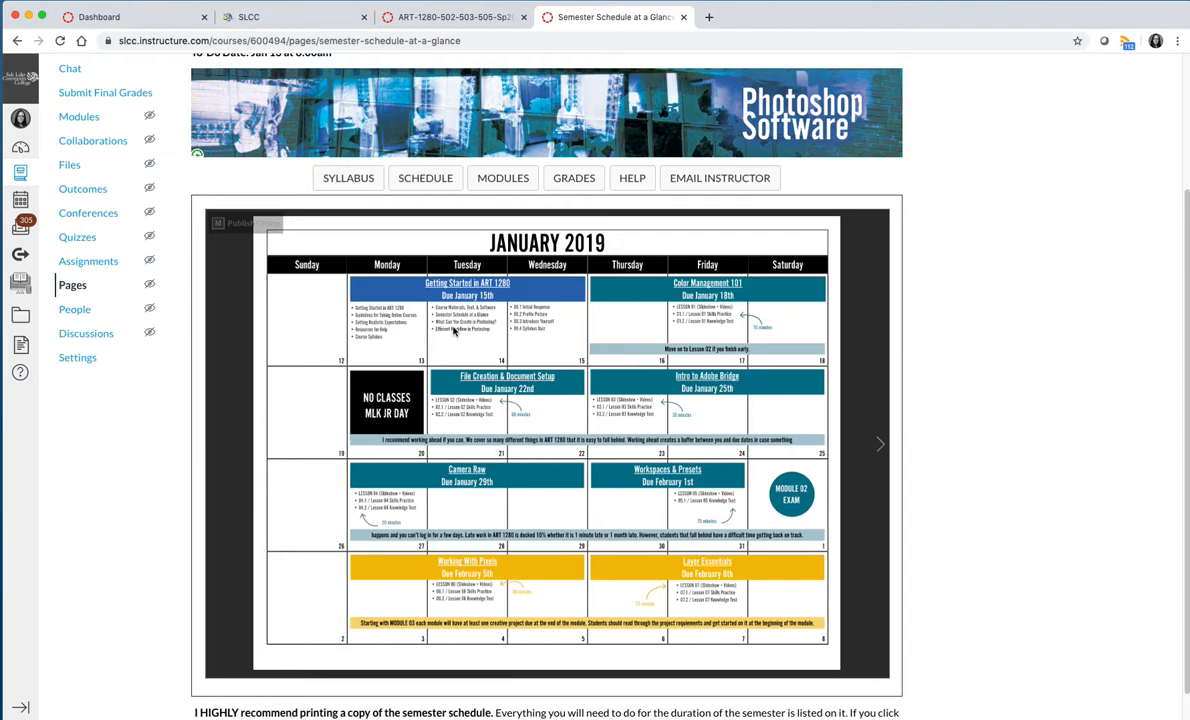
{"action": "mouse_move", "coordinate": [368, 308]}
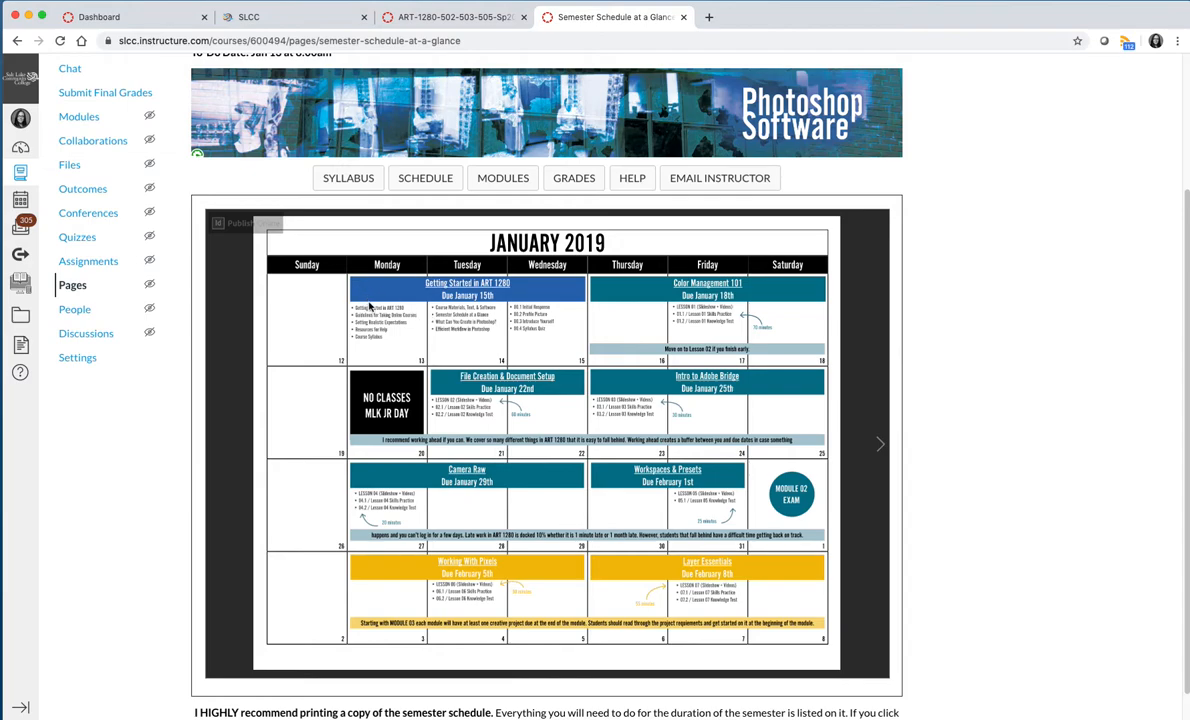
{"action": "mouse_move", "coordinate": [564, 294]}
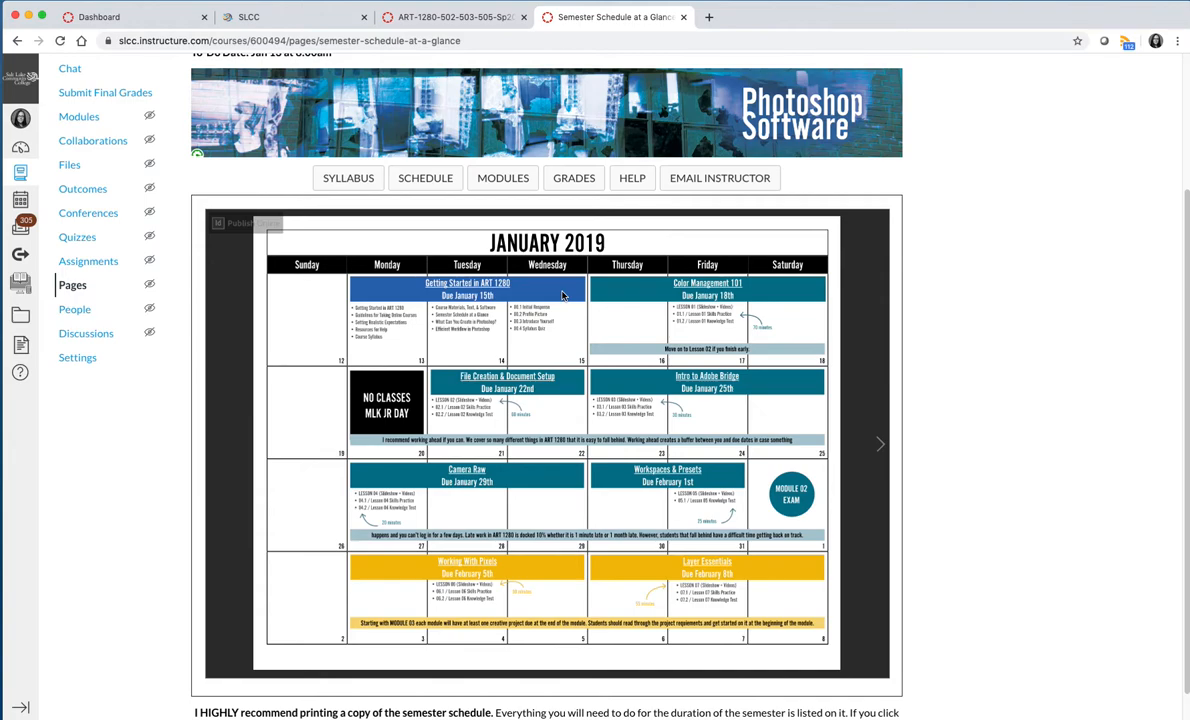
{"action": "mouse_move", "coordinate": [638, 296]}
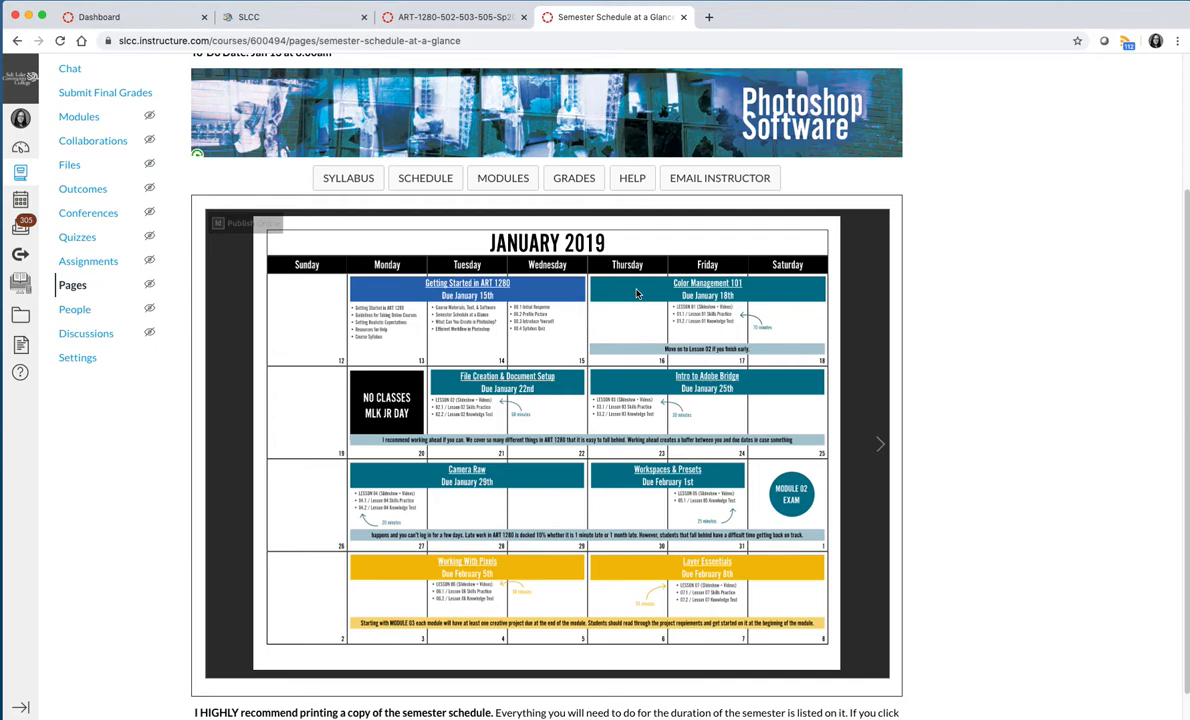
{"action": "mouse_move", "coordinate": [804, 280]}
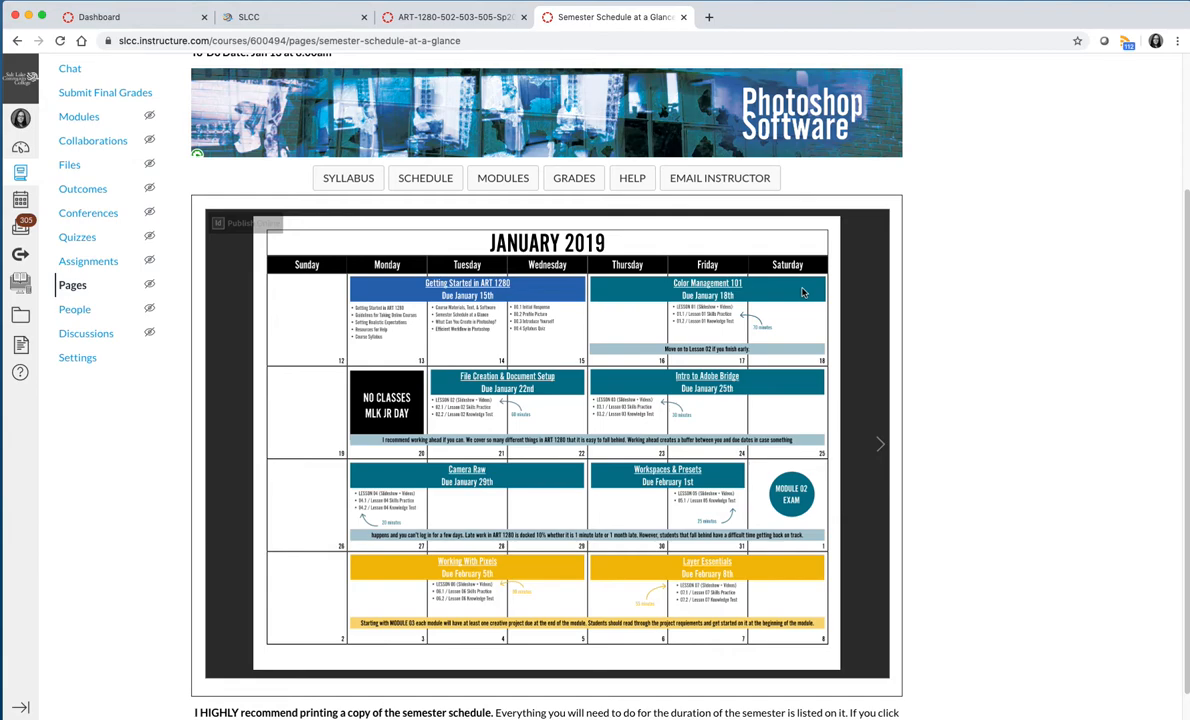
{"action": "mouse_move", "coordinate": [452, 390]}
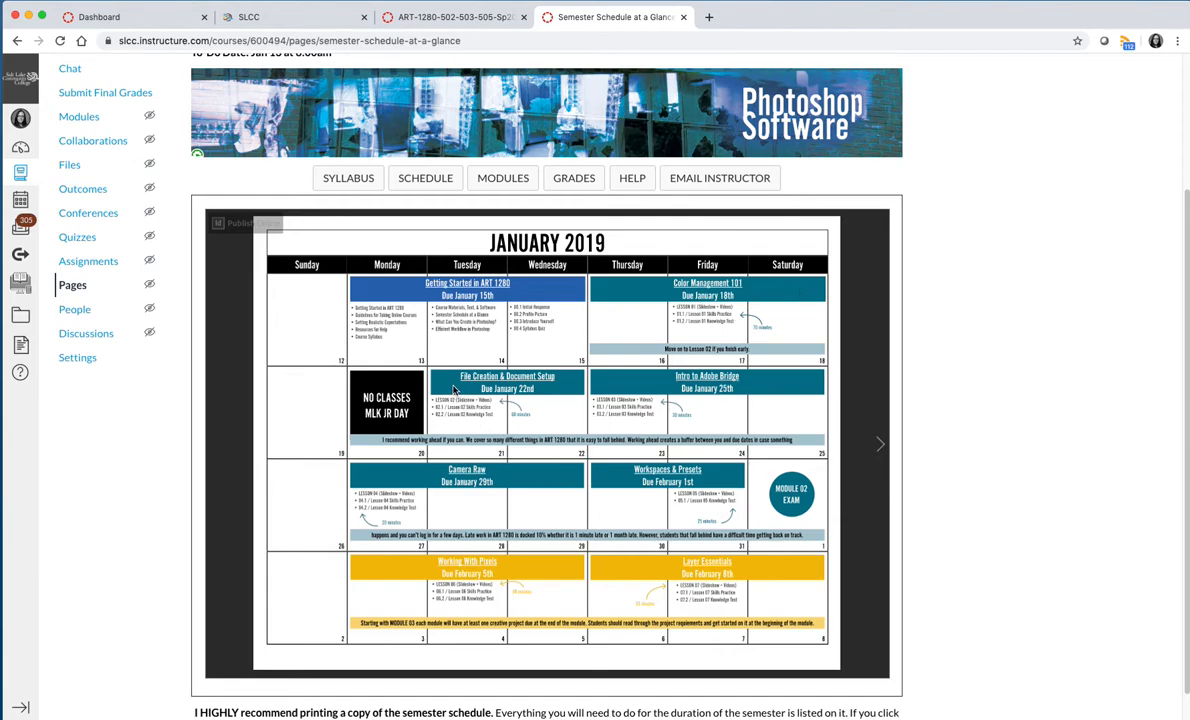
{"action": "mouse_move", "coordinate": [592, 374]}
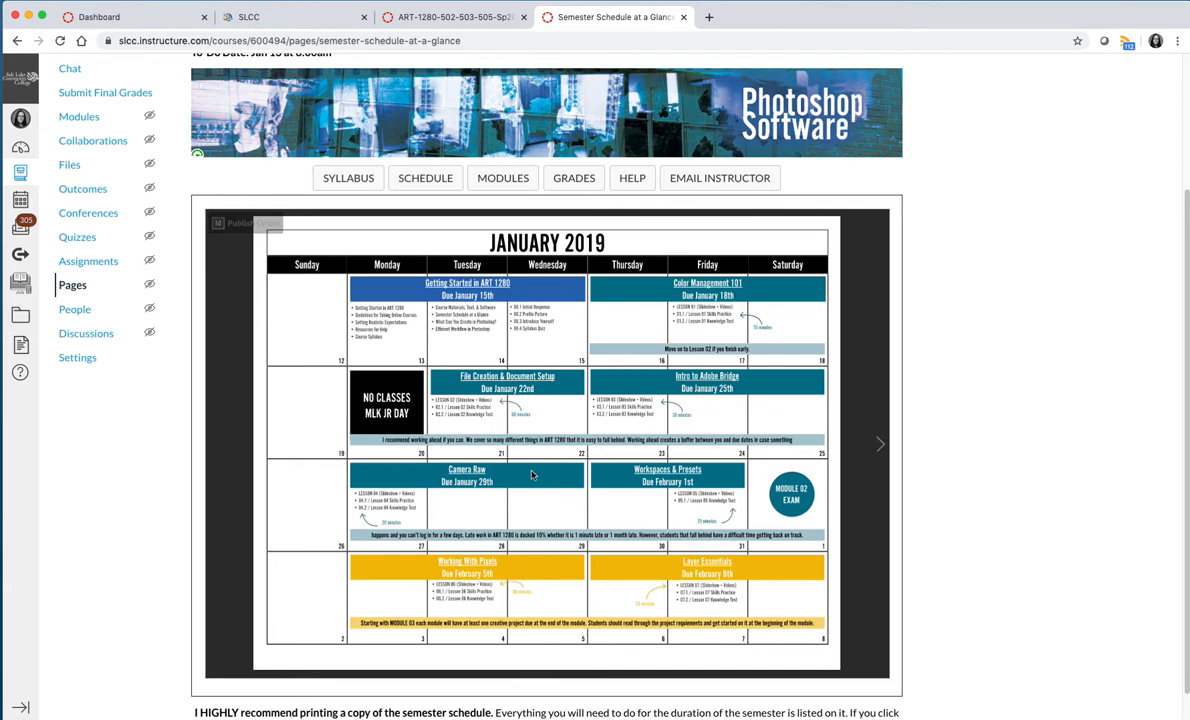
{"action": "mouse_move", "coordinate": [620, 486]}
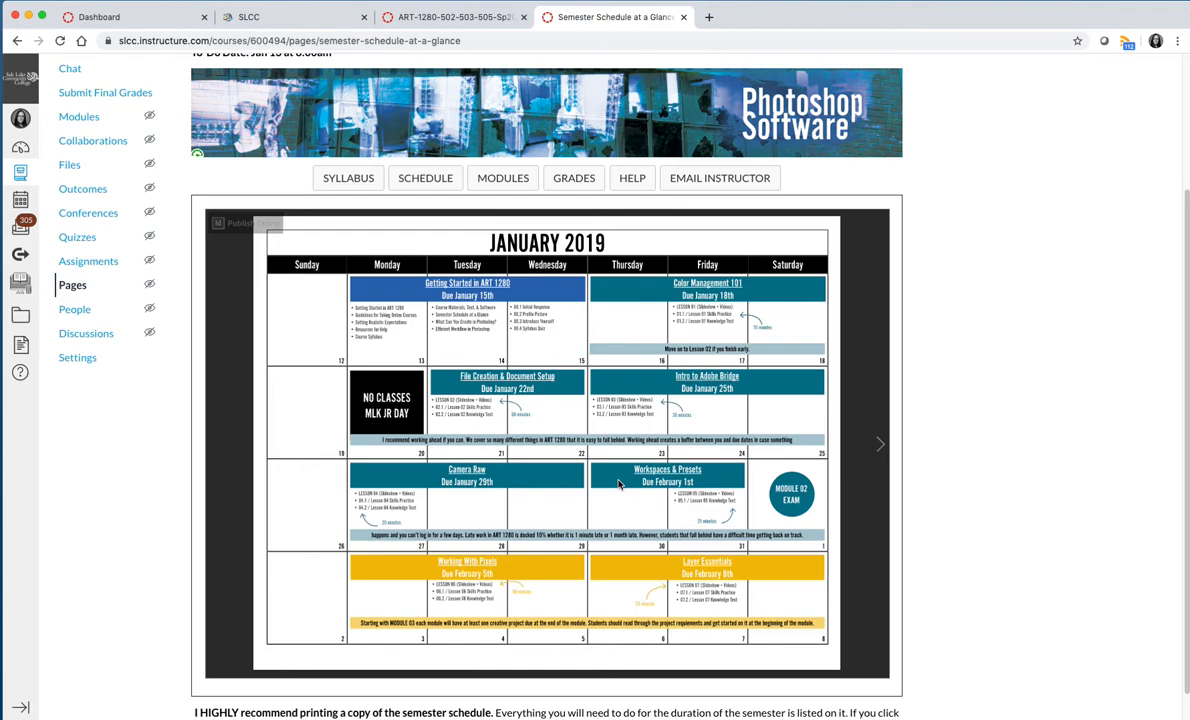
{"action": "mouse_move", "coordinate": [400, 588]}
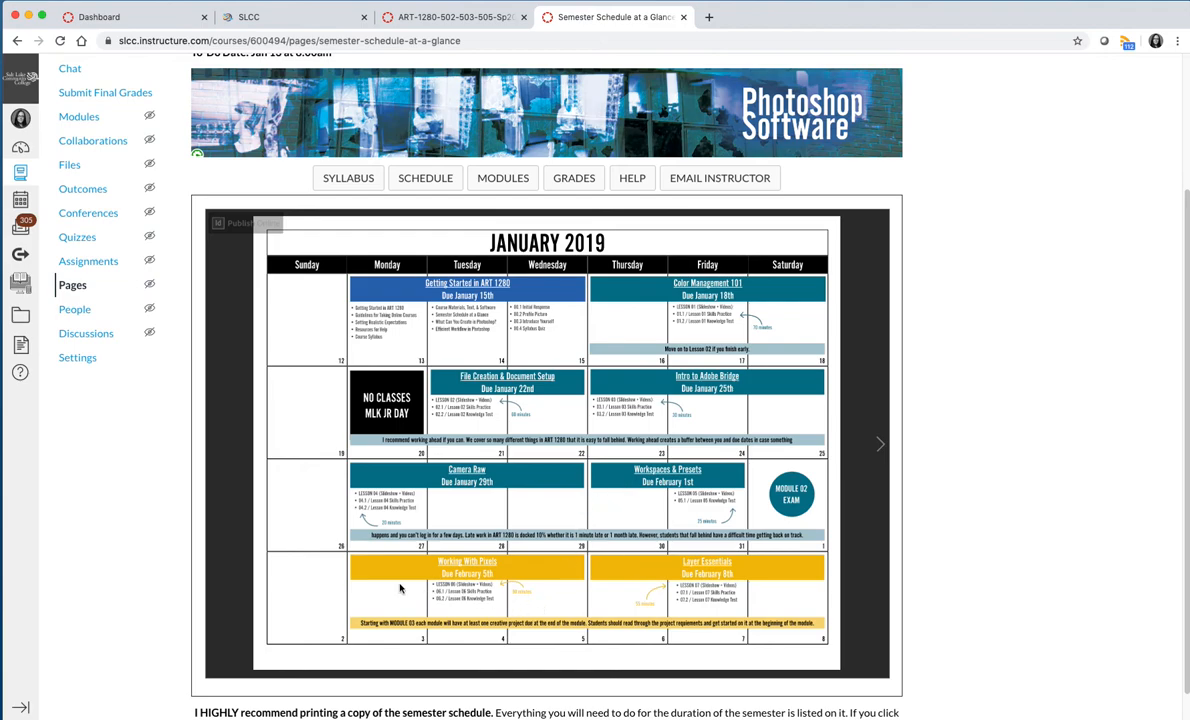
Step: Advance the embedded calendar through March to show April 2019
{"action": "left_click", "coordinate": [878, 444]}
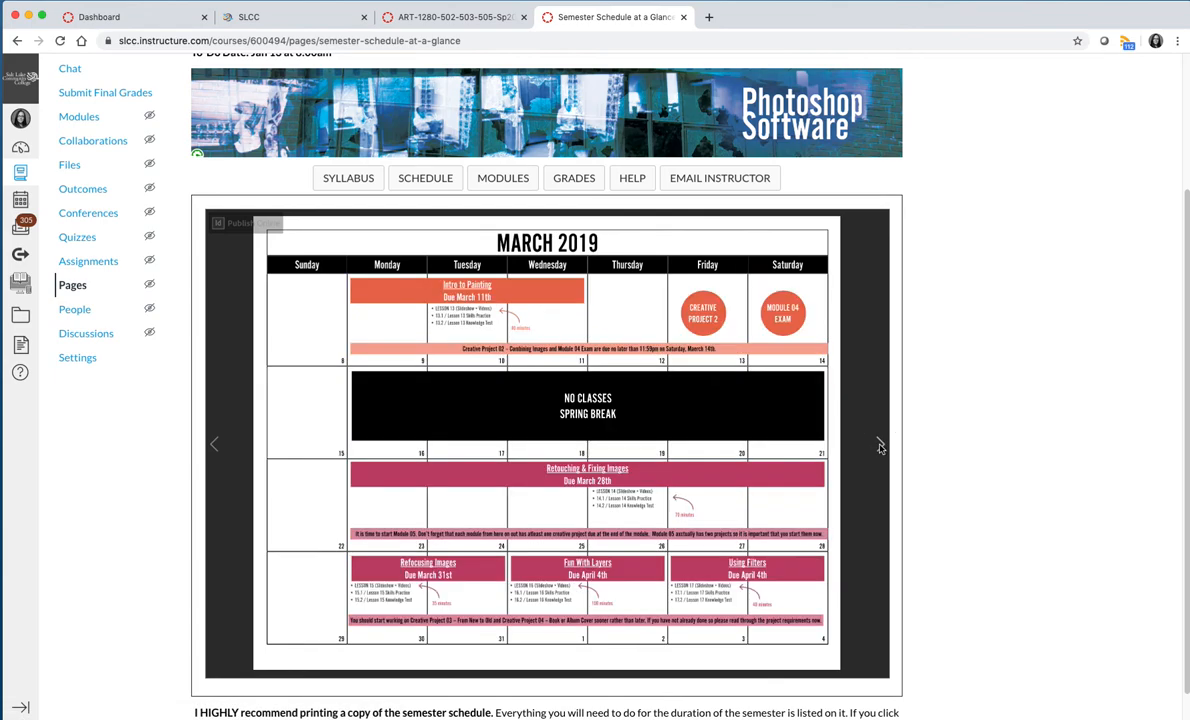
{"action": "left_click", "coordinate": [880, 444]}
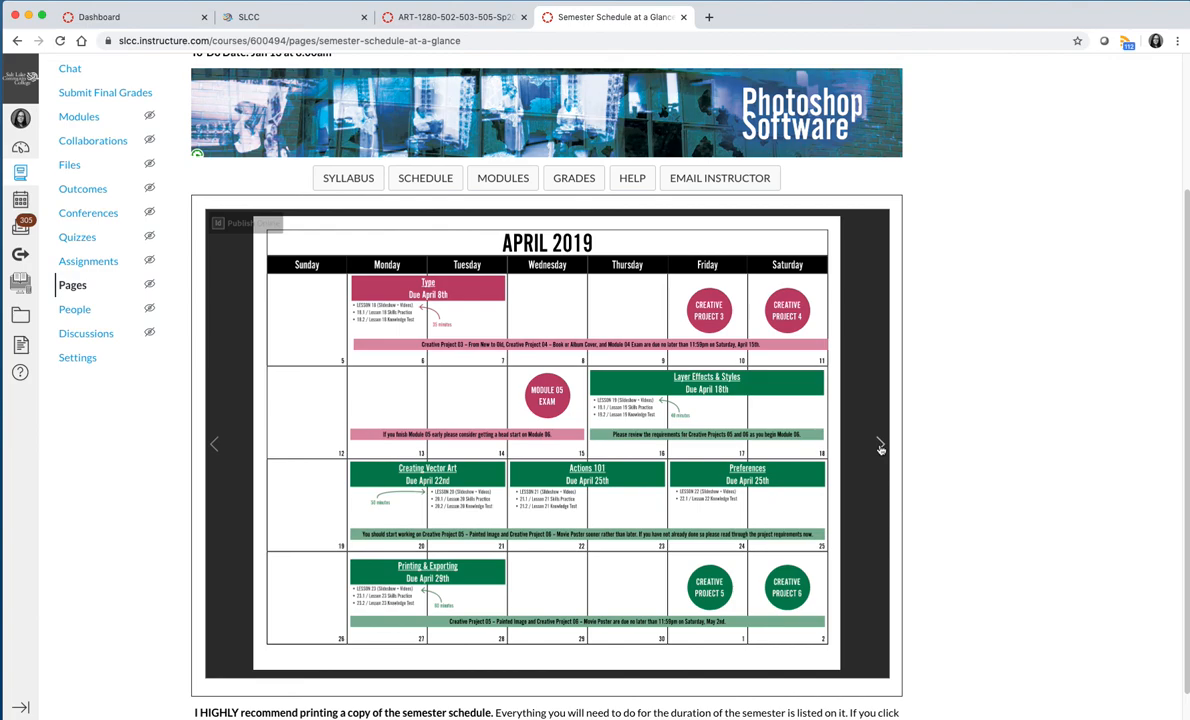